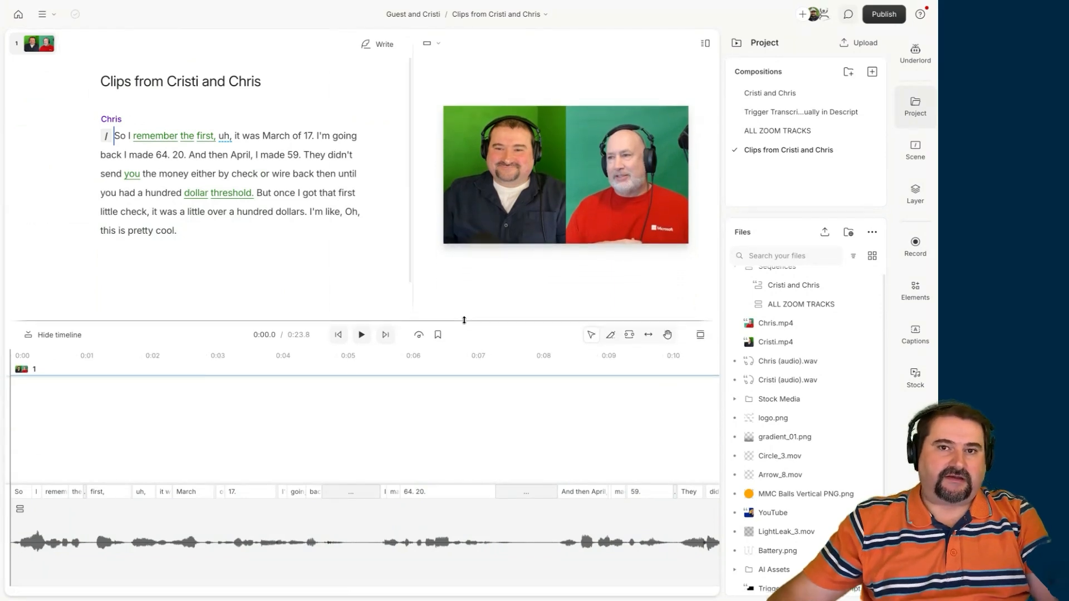
- Expand the Stock Media folder in the Project panel's Files list to reveal its music tracks
click(360, 354)
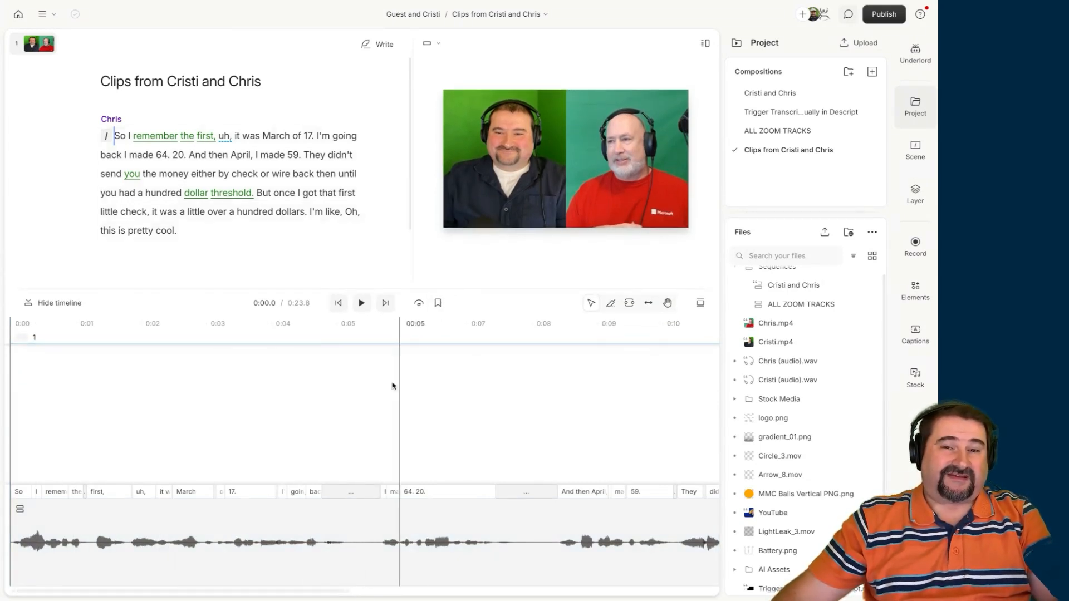
click(351, 323)
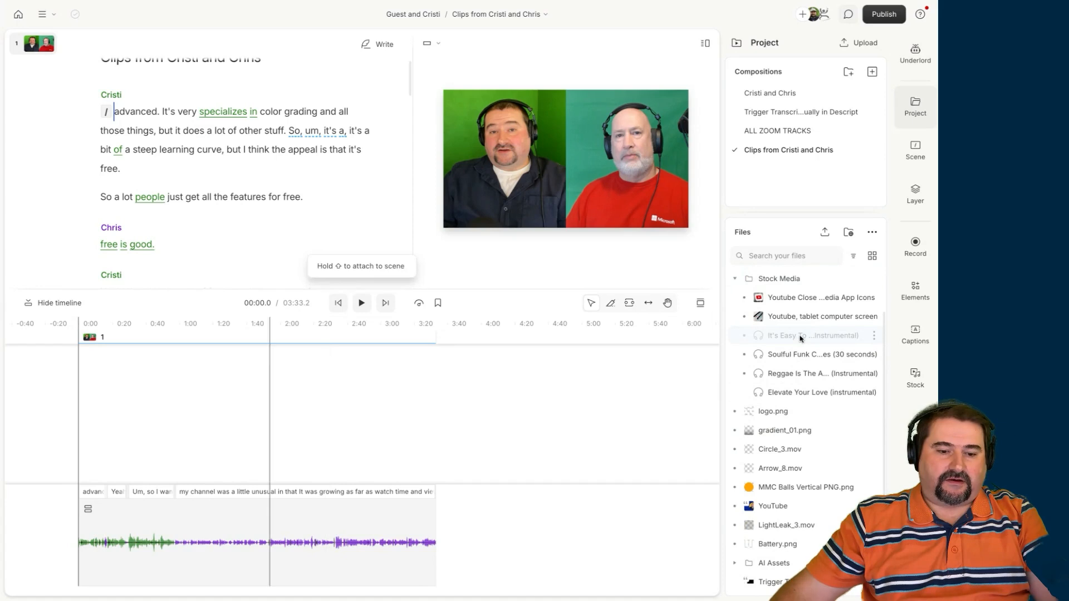
- Drag 'It's Easy To Love You (Instrumental)' from Stock Media onto the timeline at 0:00
drag(811, 335, 314, 458)
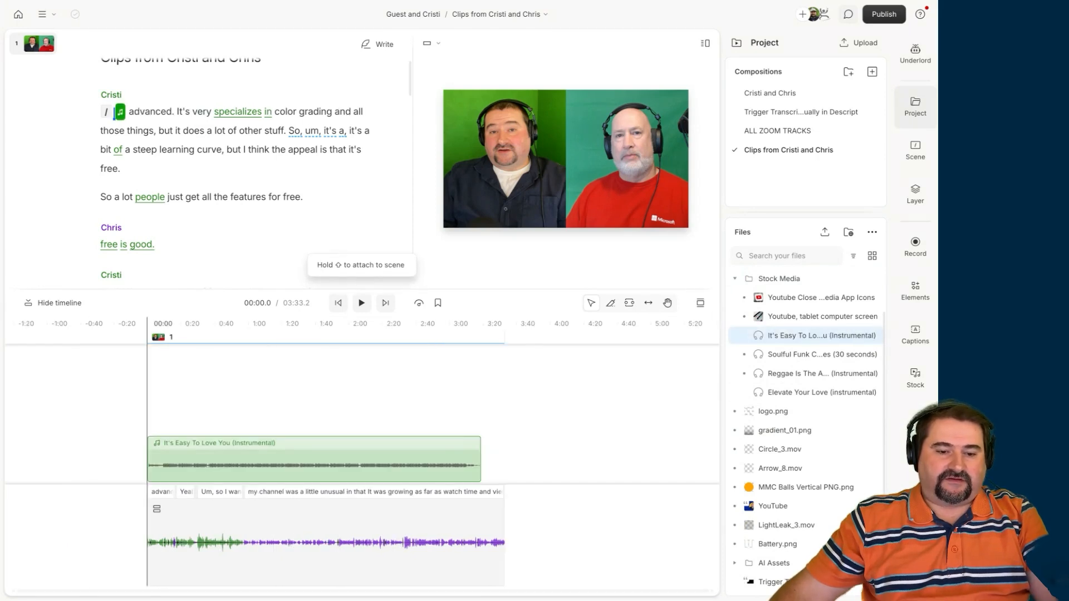
click(374, 323)
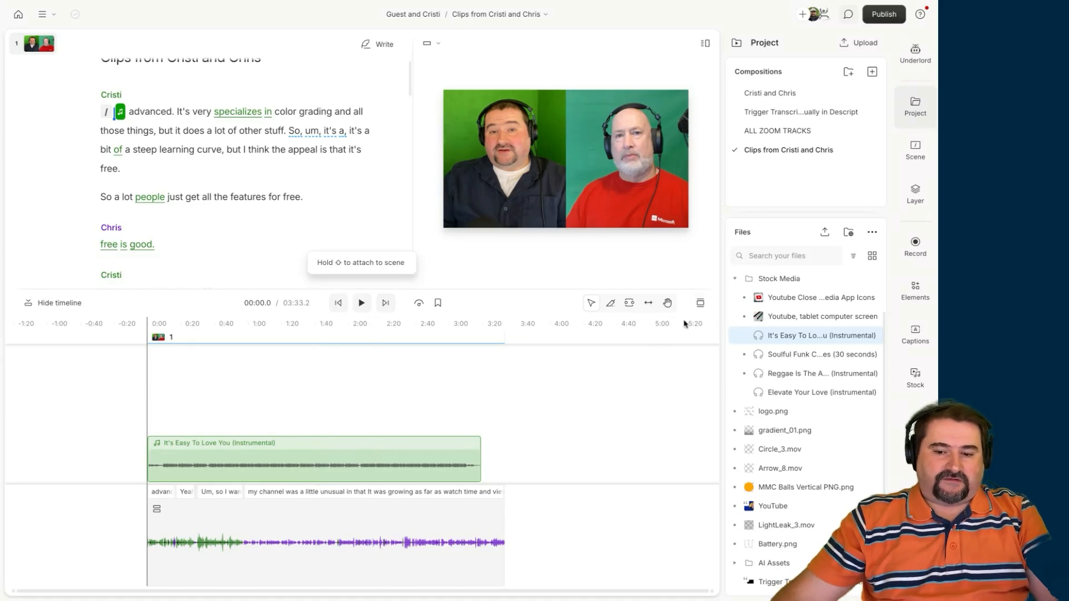
click(497, 323)
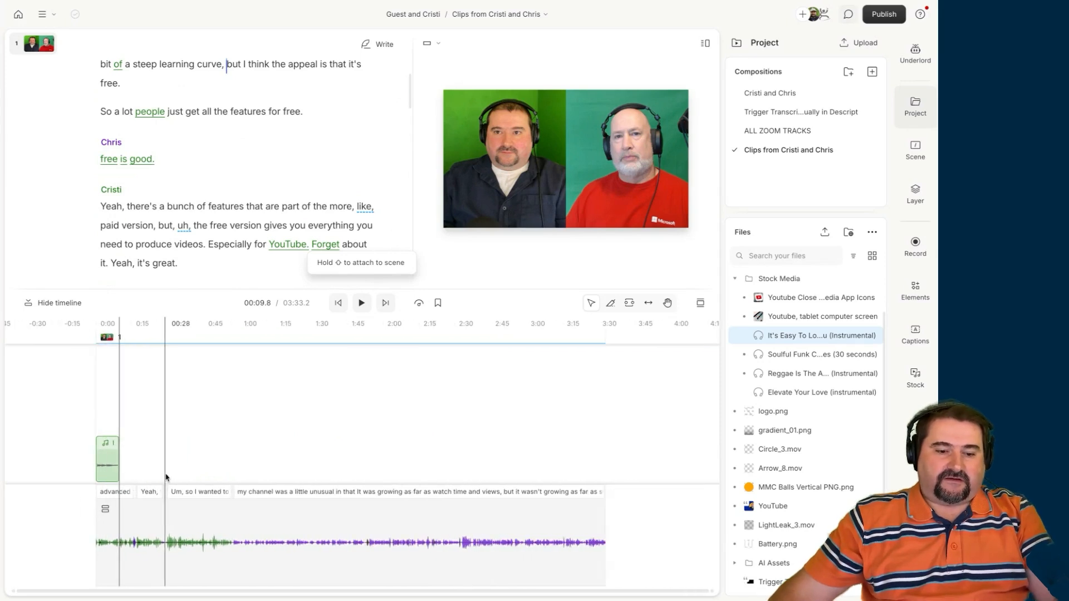
- Enlarge the timeline layer height so the music waveform is clearly visible
click(107, 459)
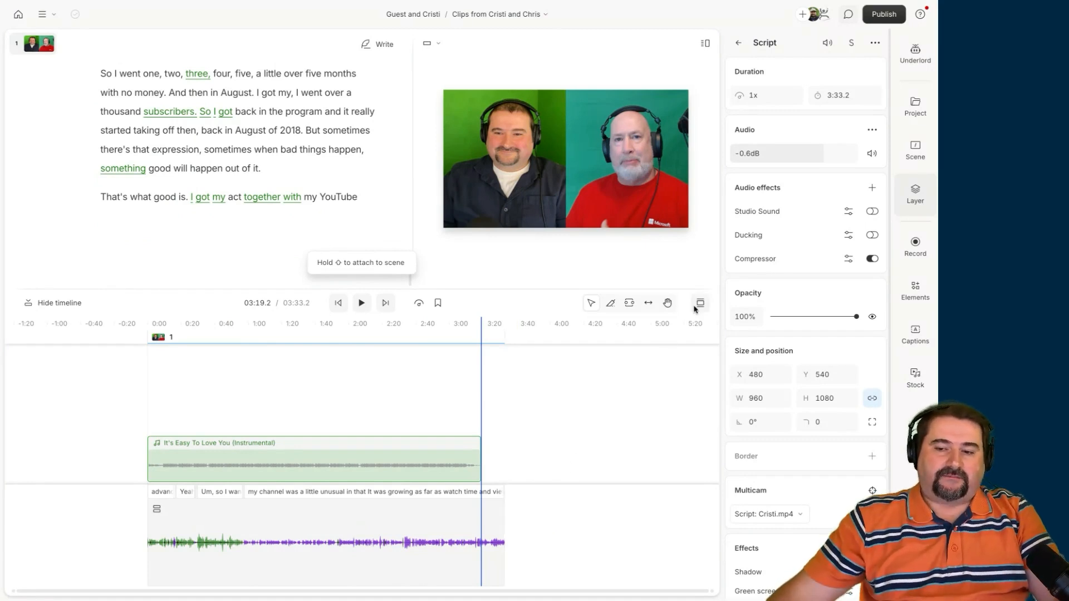
mouse_move(700, 303)
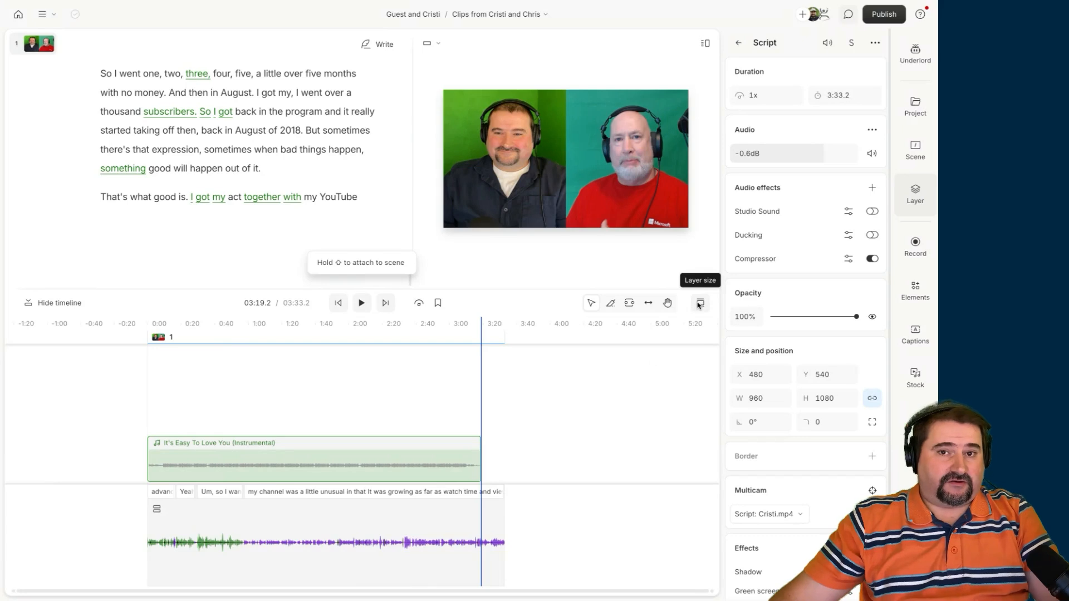
click(699, 303)
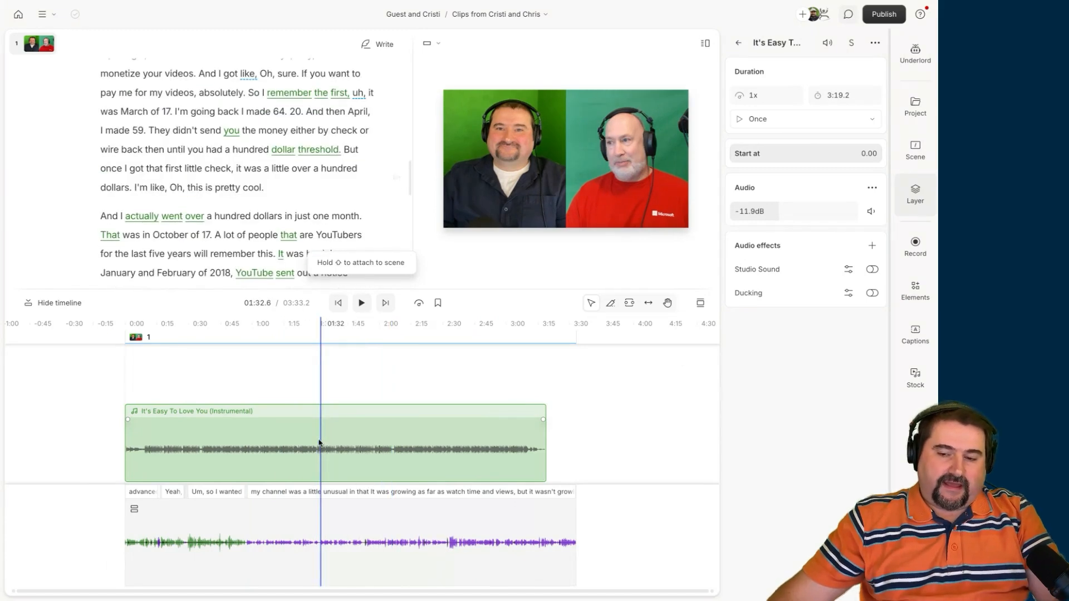
mouse_move(628, 303)
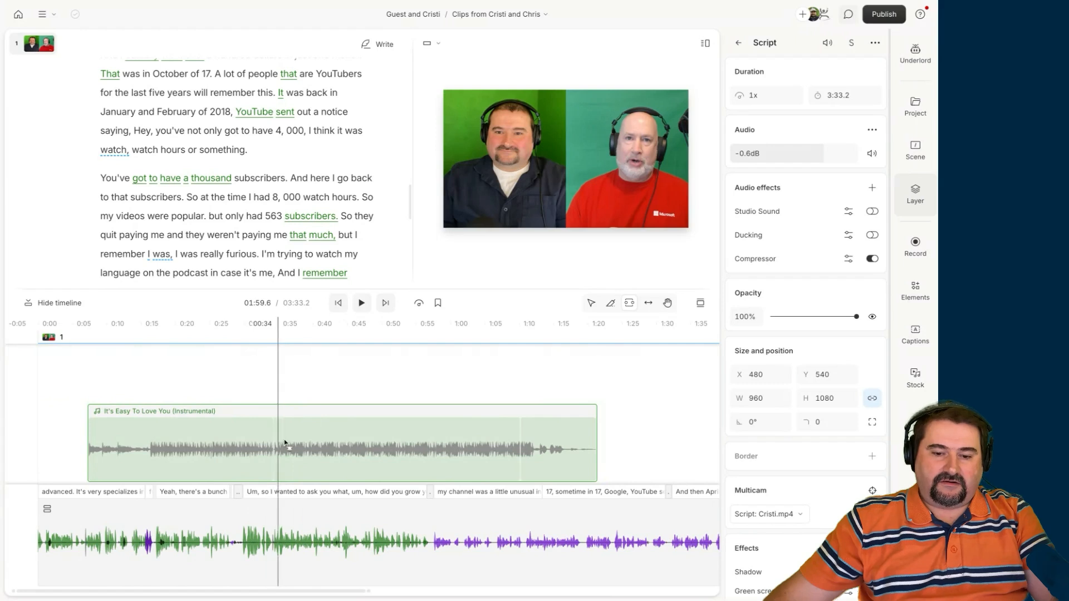
- Select the middle music section and slip its source start later into the song
click(311, 450)
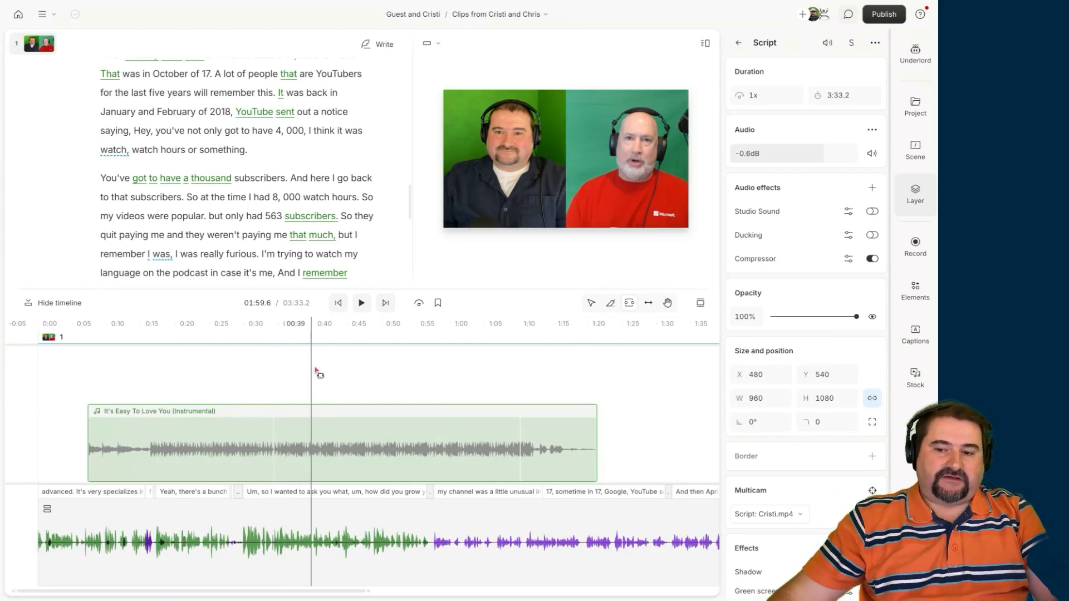
mouse_move(647, 303)
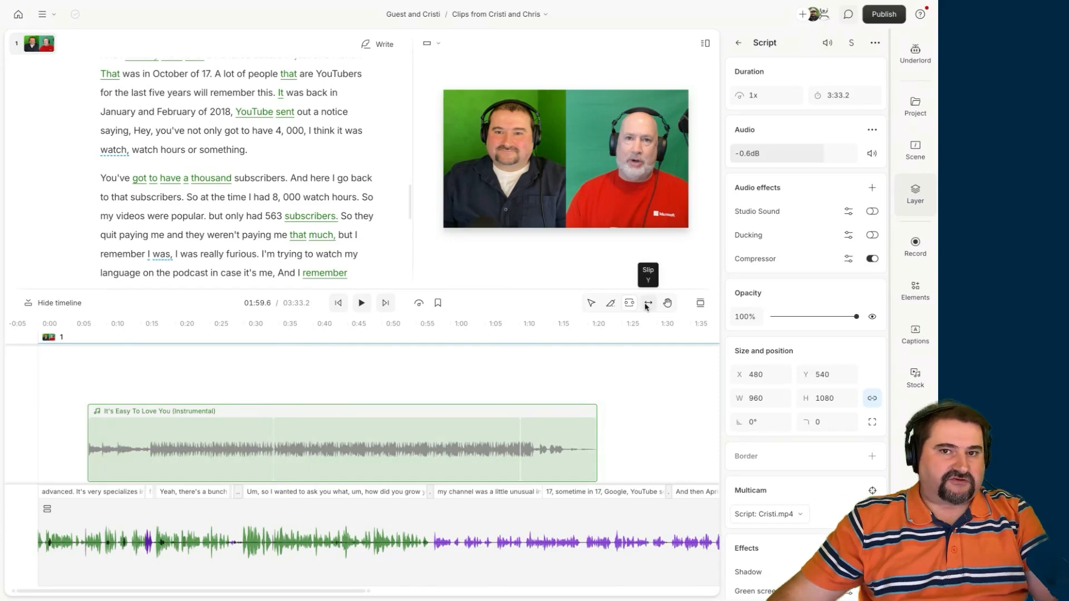
mouse_move(649, 303)
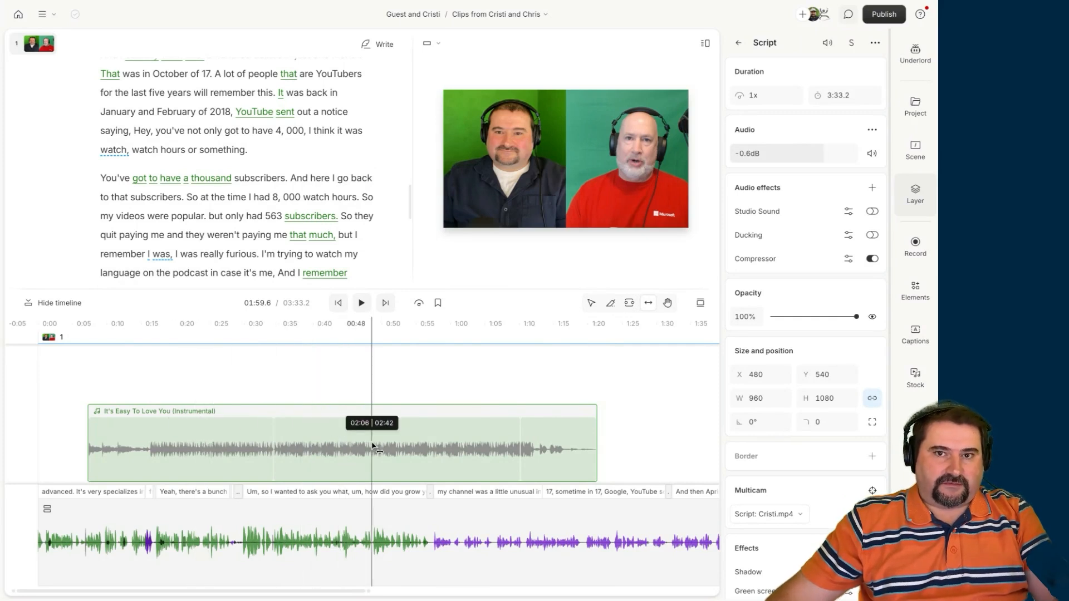
click(181, 446)
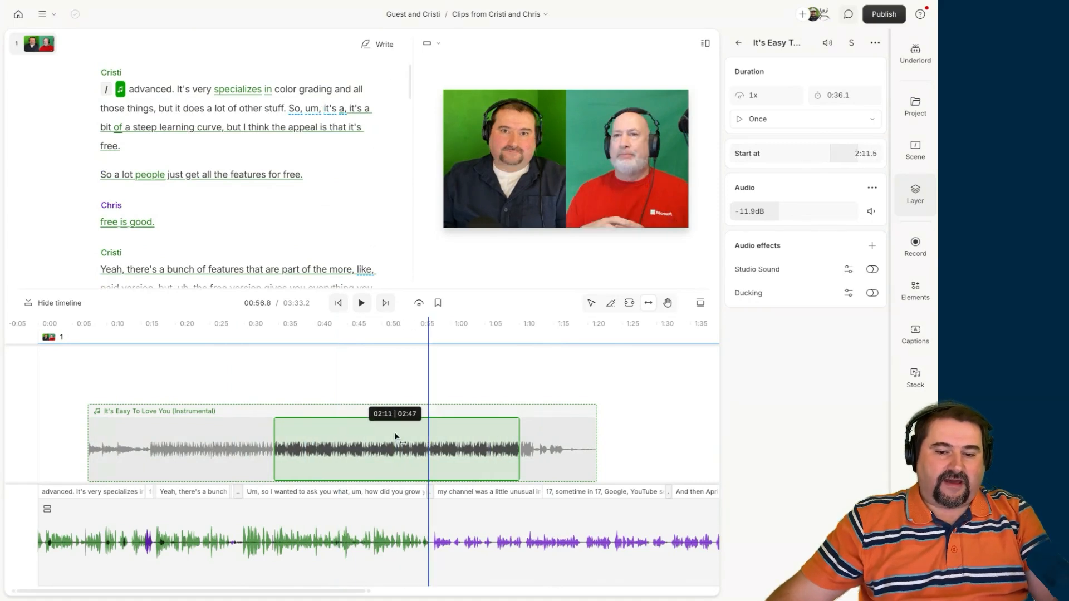
drag(396, 443, 447, 443)
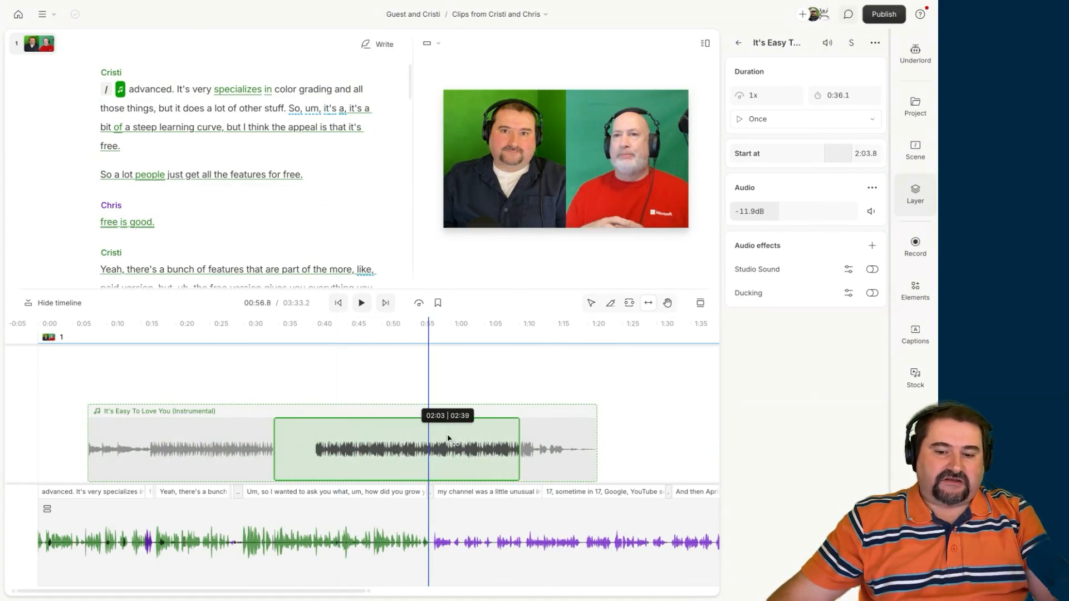
drag(449, 449, 420, 449)
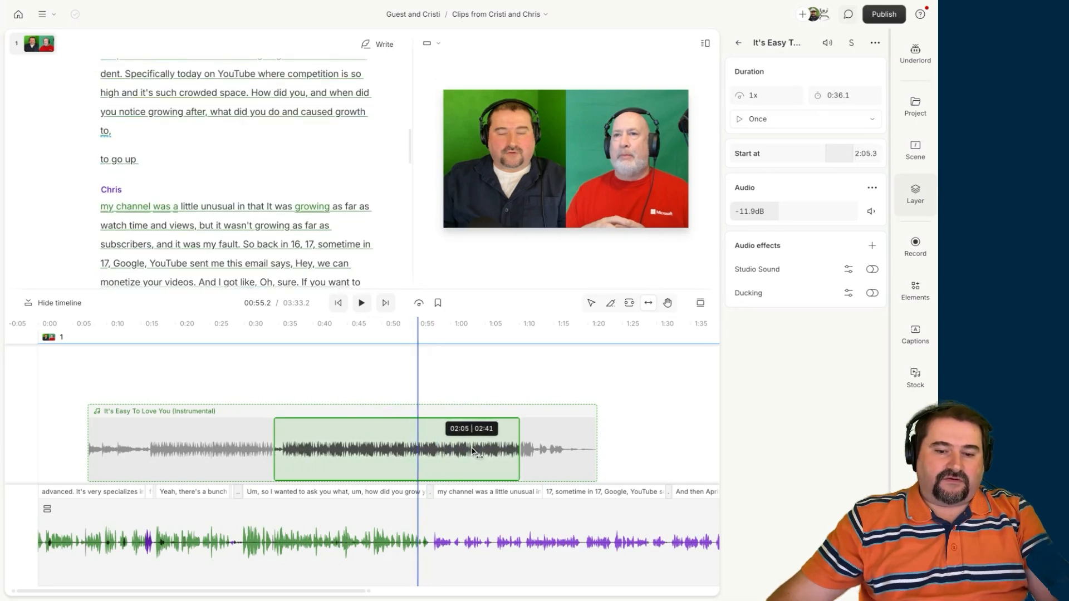
drag(470, 450, 389, 450)
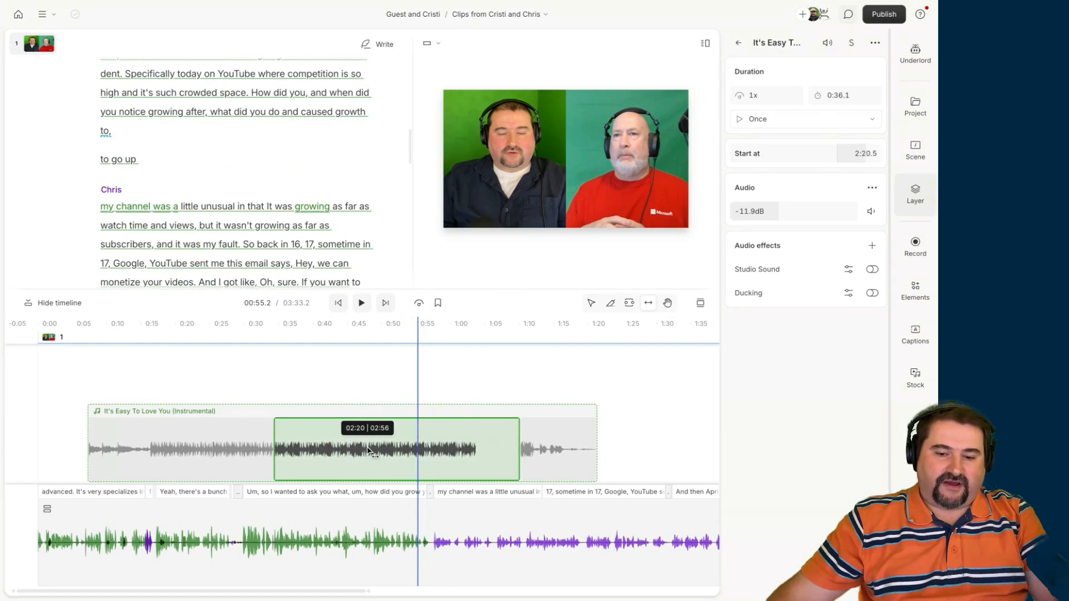
- Fine-tune the middle section's offset so it plays from about 2:13 for roughly 36 seconds
drag(382, 450, 361, 450)
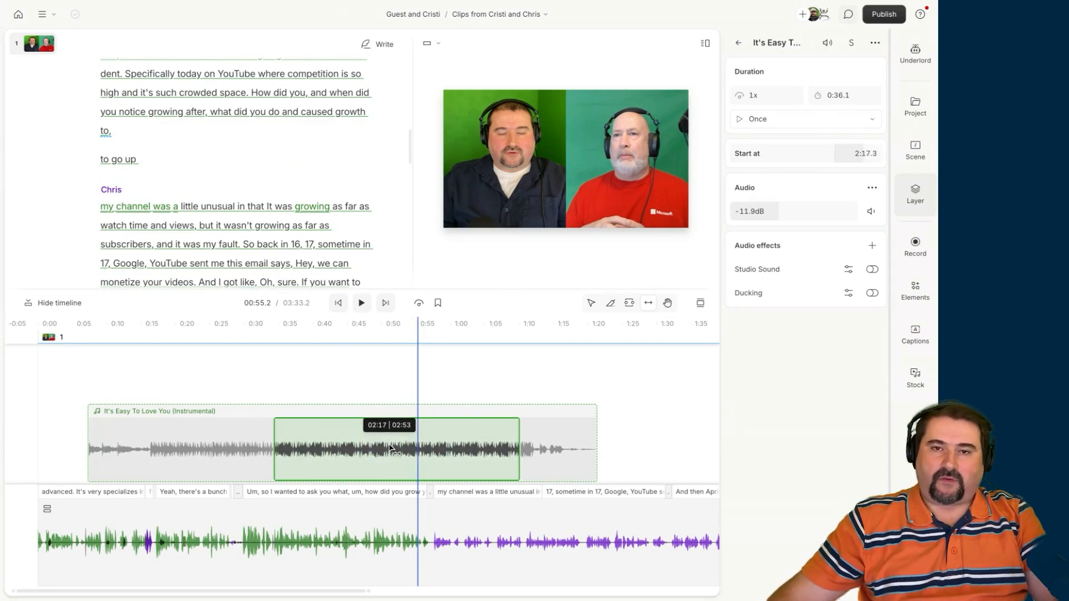
drag(424, 450, 395, 450)
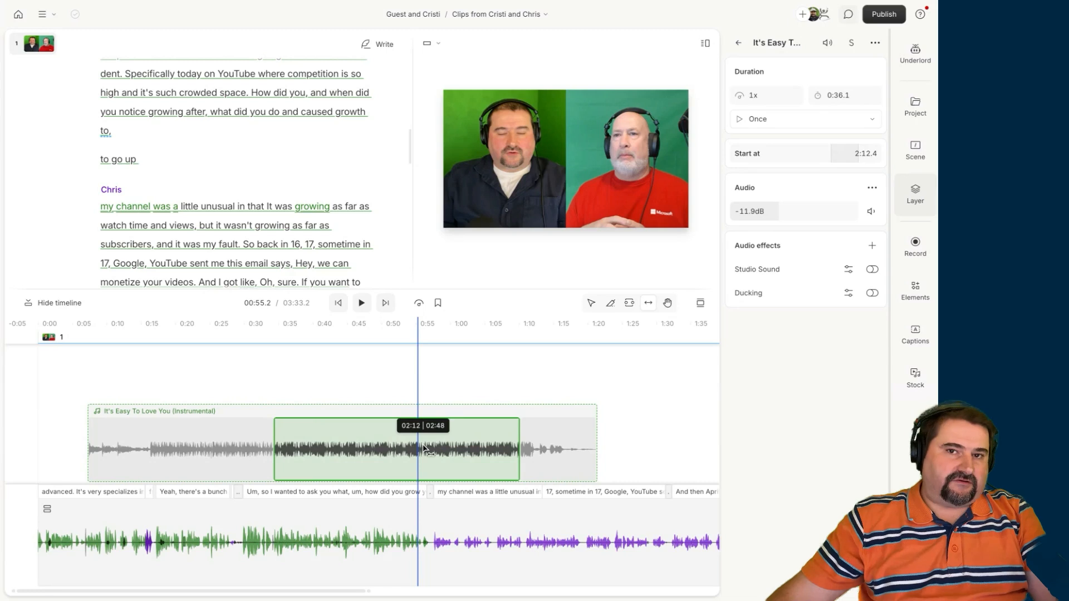
drag(395, 450, 406, 450)
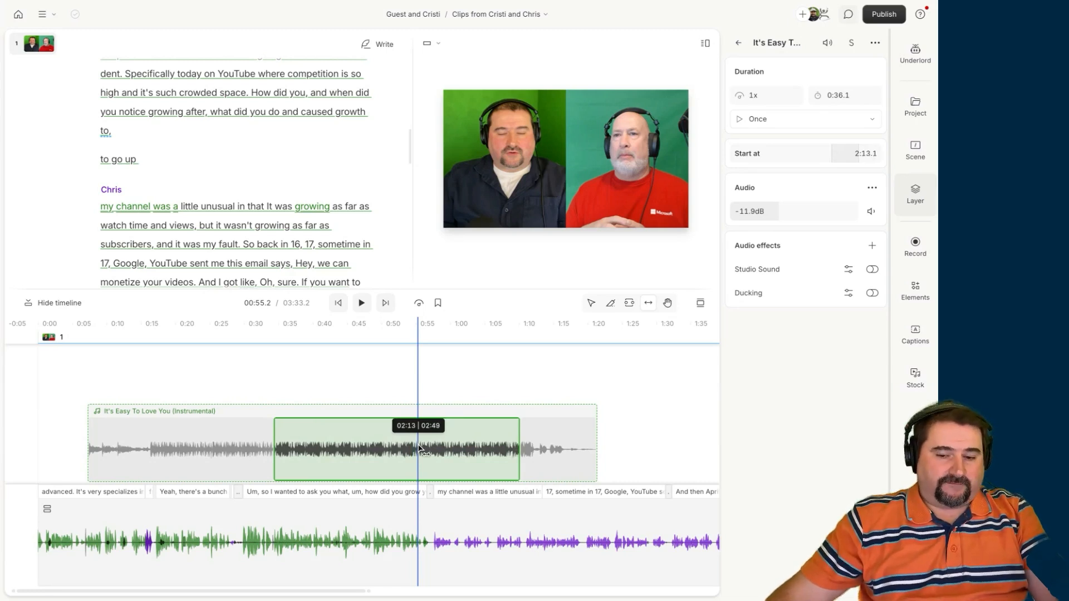
drag(421, 450, 504, 450)
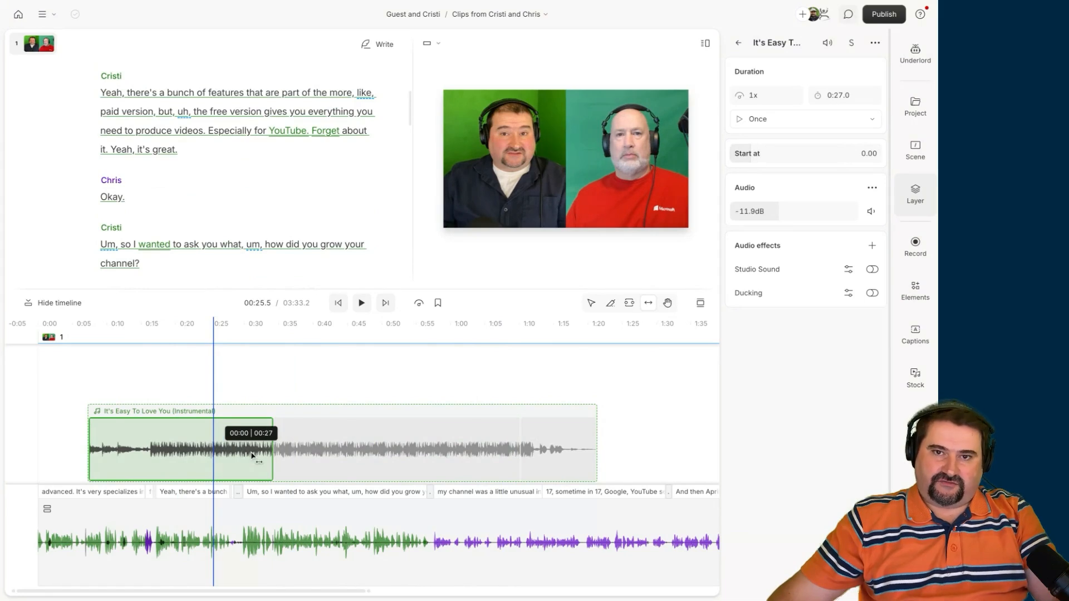
drag(89, 449, 126, 449)
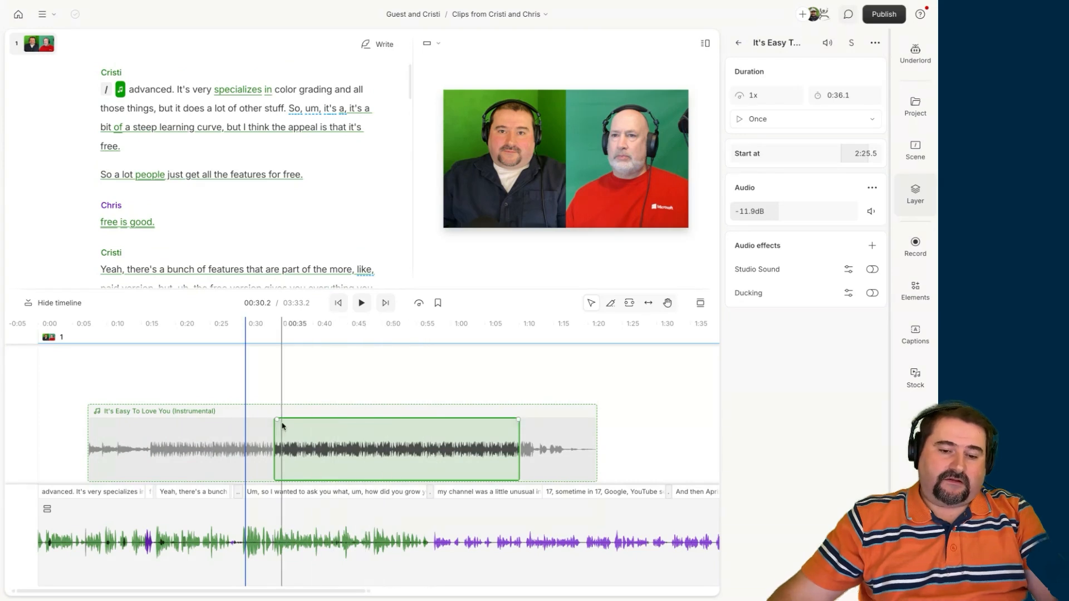
mouse_move(276, 420)
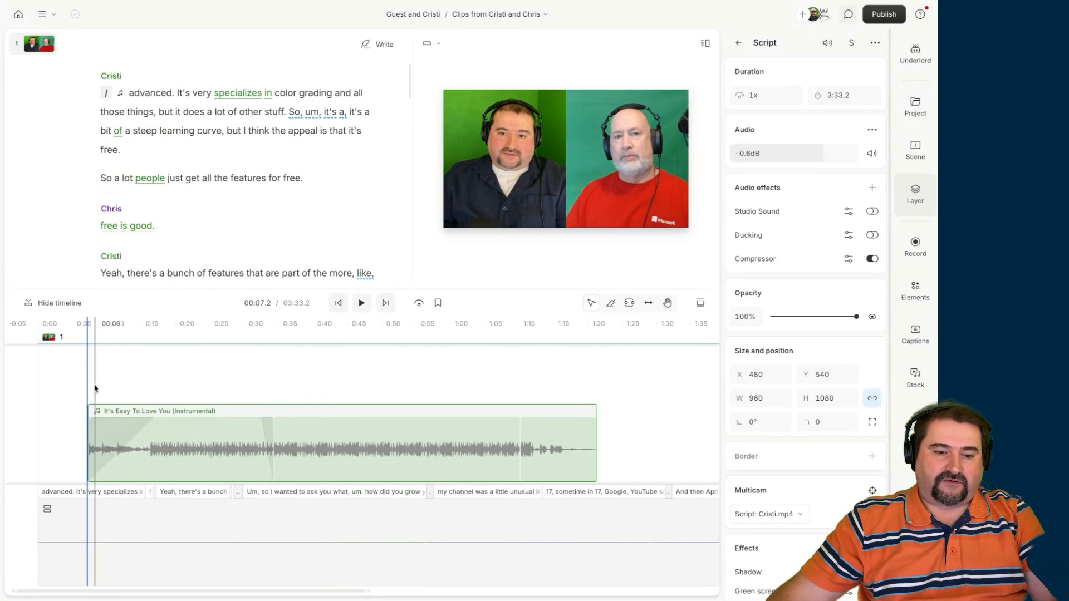
- Audition the clip from near its start, then lengthen the crossfade between the music sections
click(361, 303)
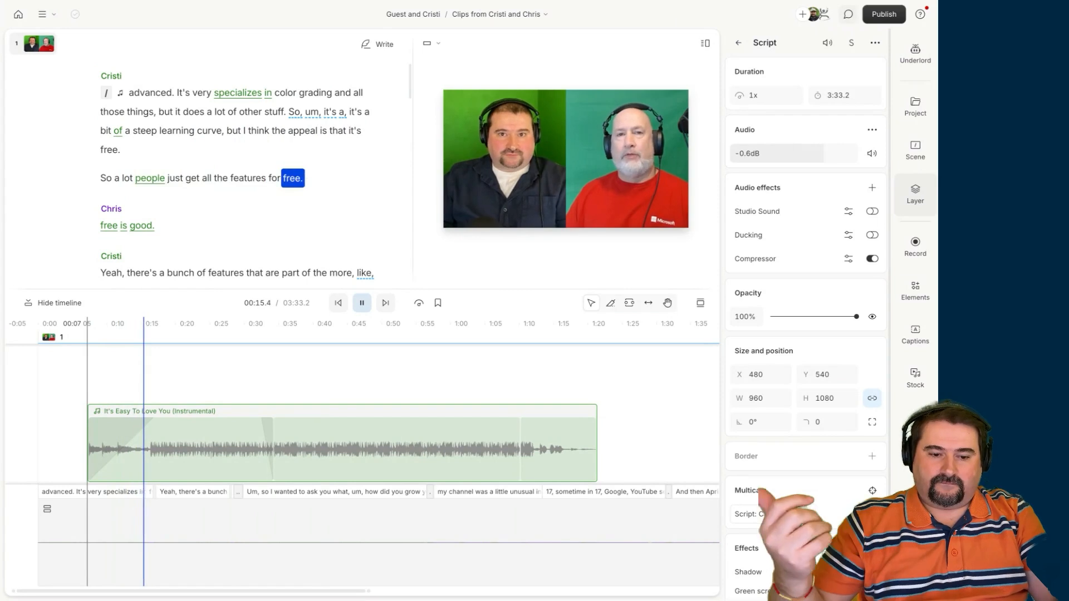
click(362, 303)
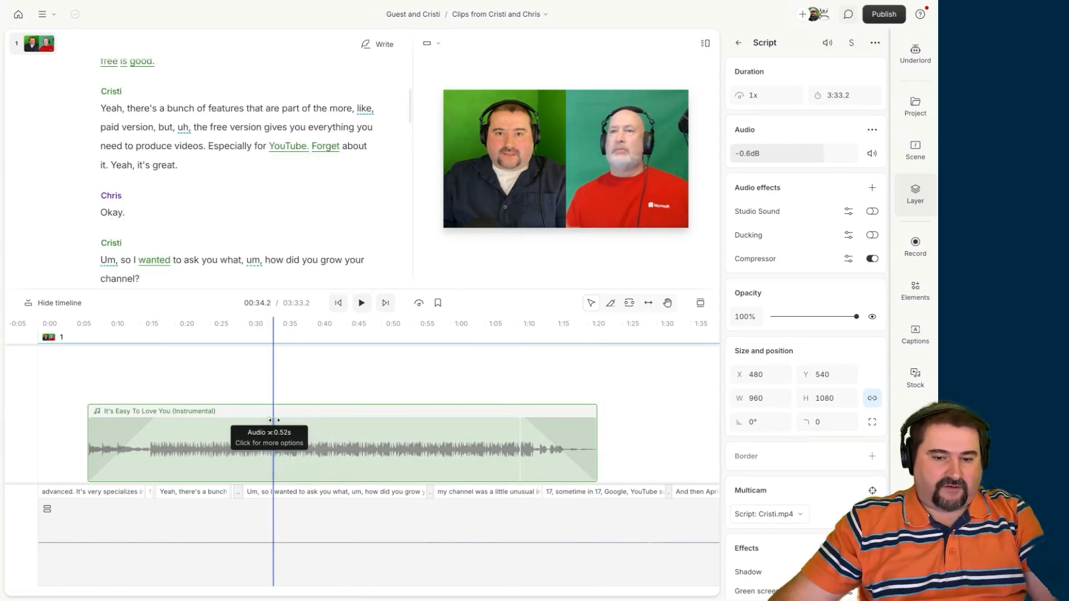
drag(273, 444, 518, 443)
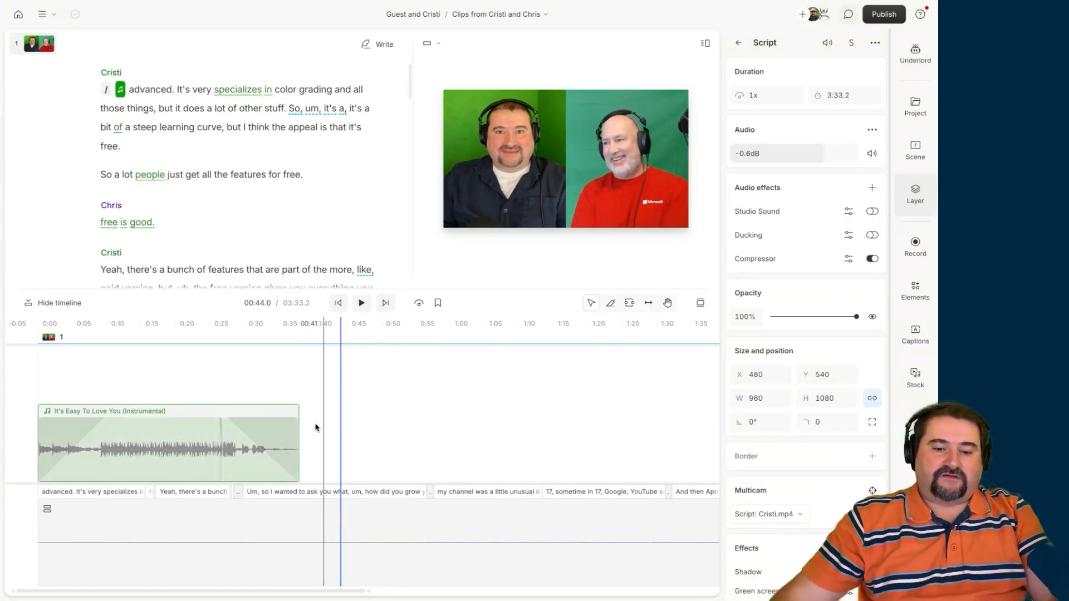
- Trim the music to one loop running from about 0:07 to 0:35 in the composition
click(164, 446)
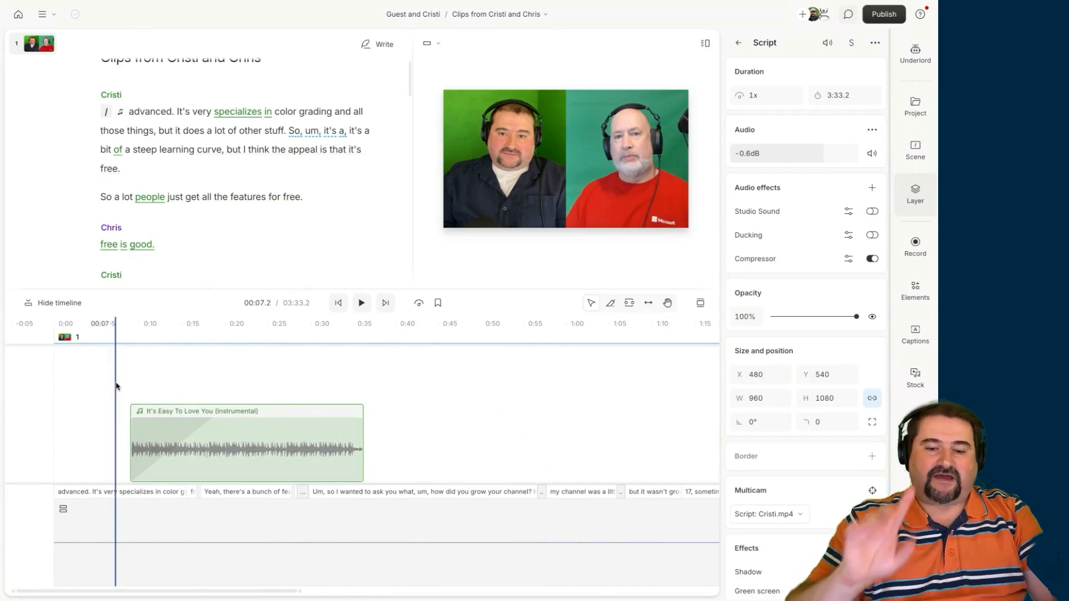
click(323, 130)
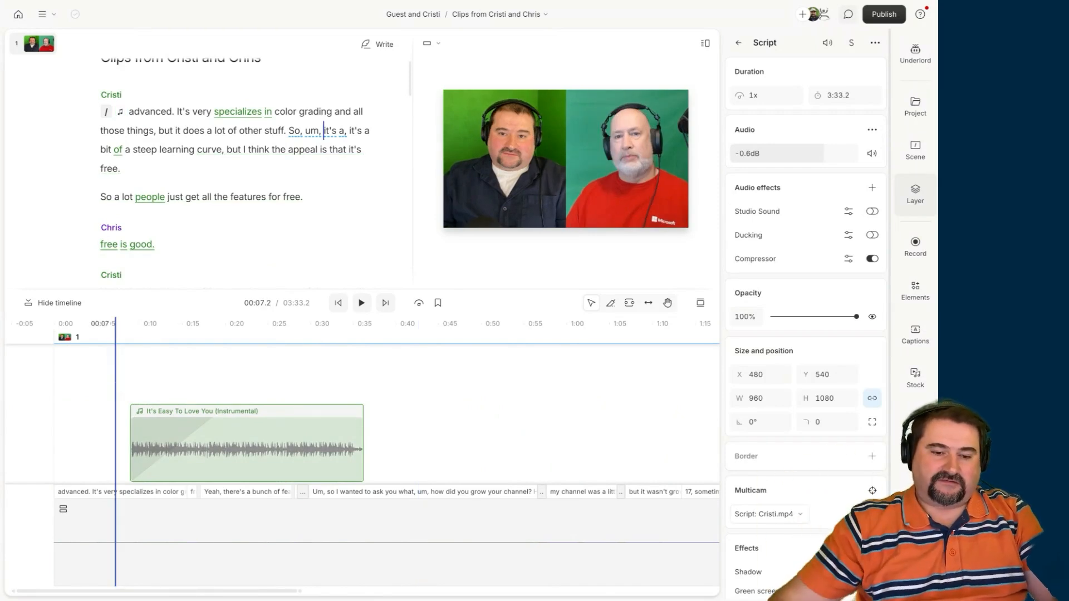
click(361, 303)
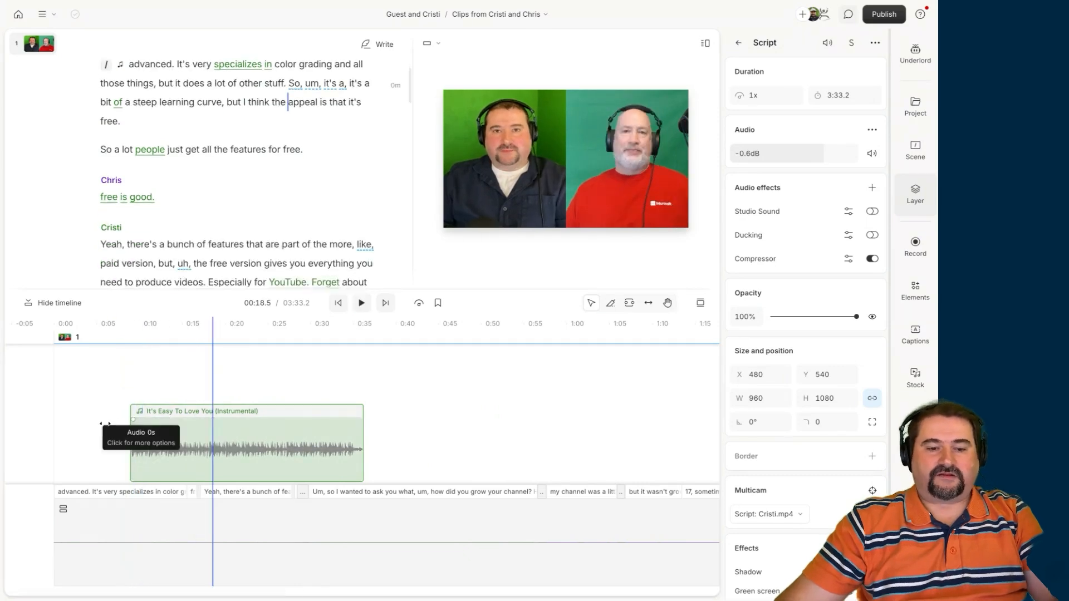
click(361, 303)
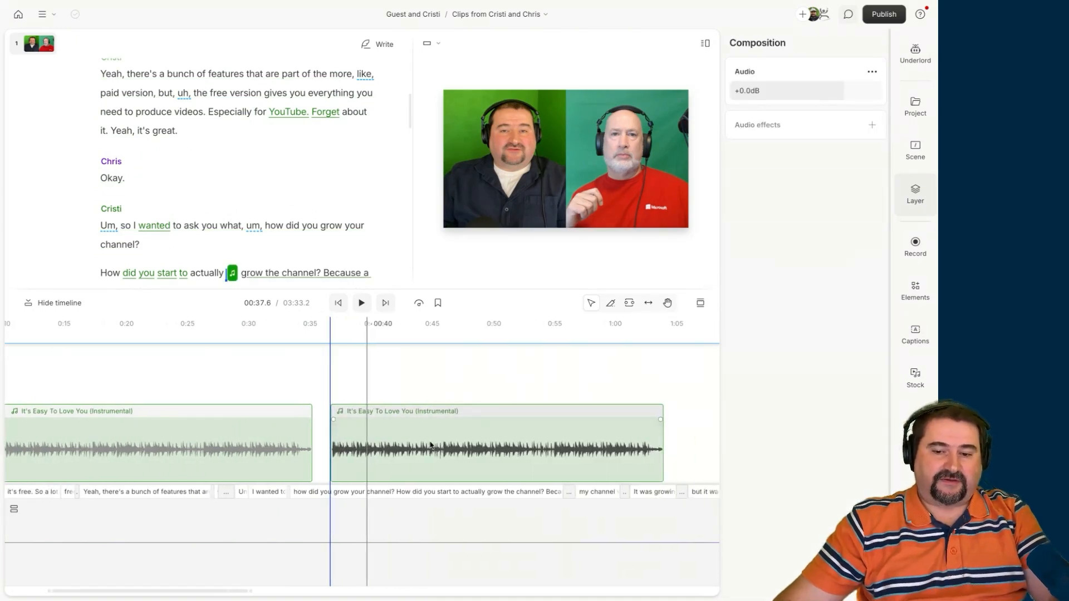
- Audition the two back-to-back loops spanning roughly 0:07 to 1:02, then stop playback
click(491, 444)
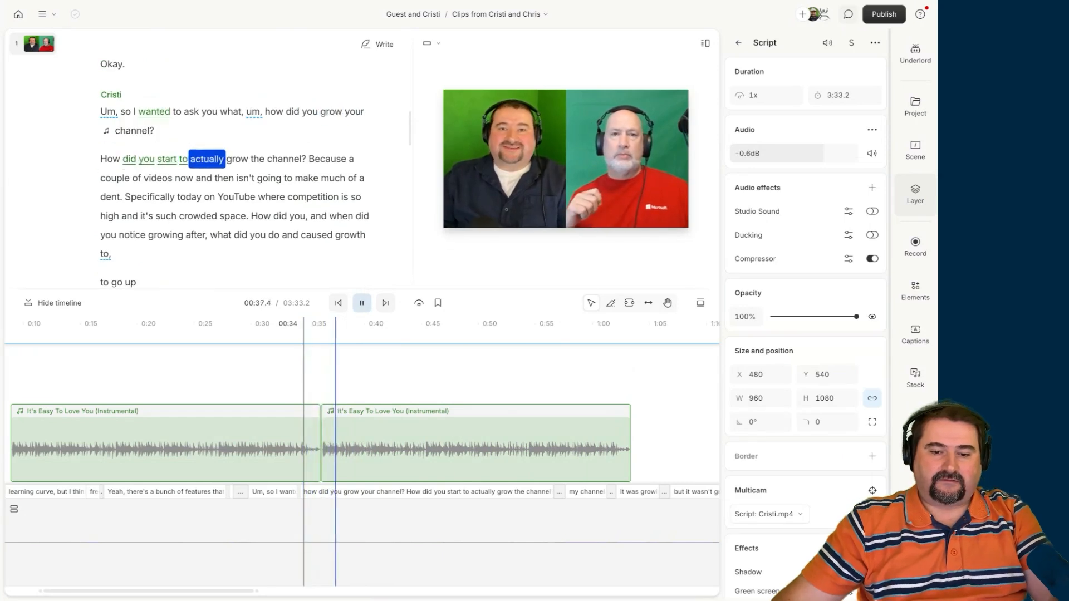
click(361, 303)
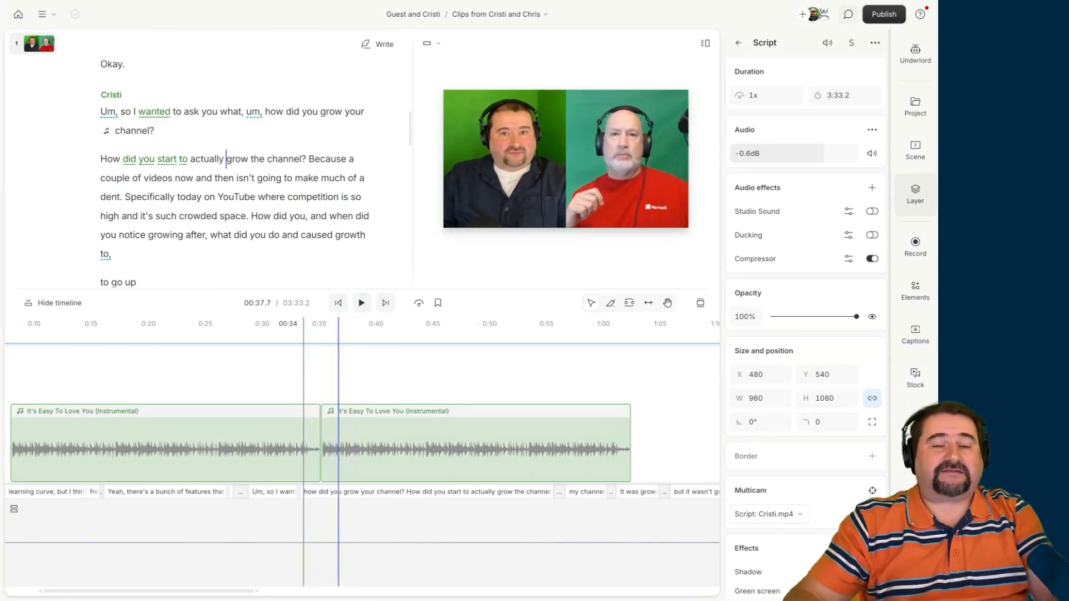